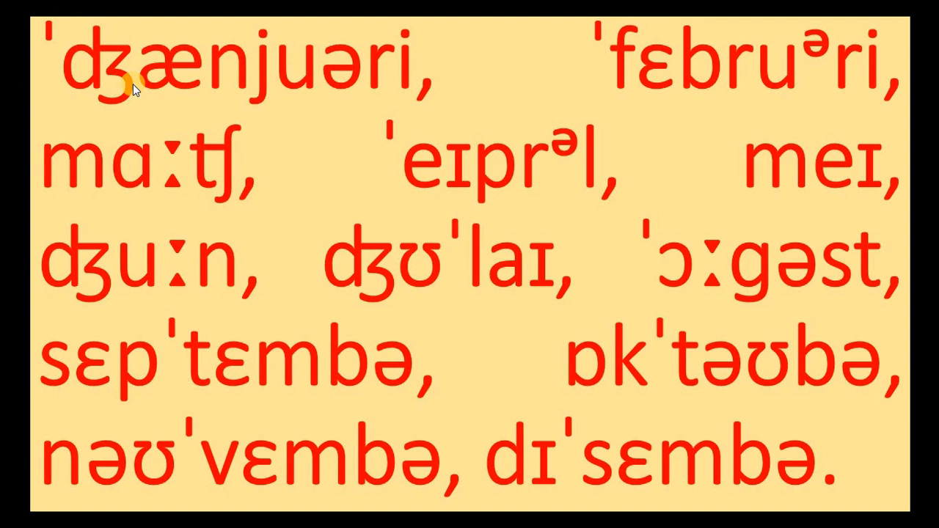
mouse_move(657, 80)
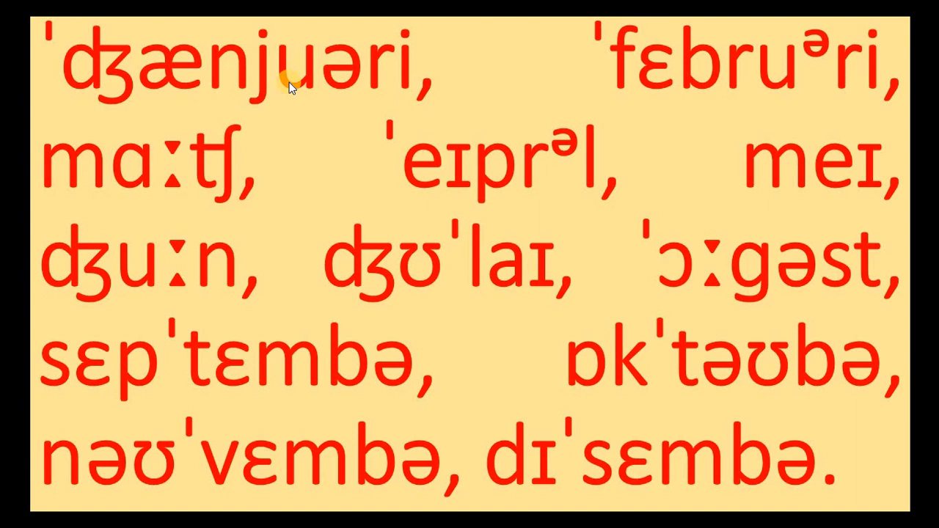
mouse_move(596, 131)
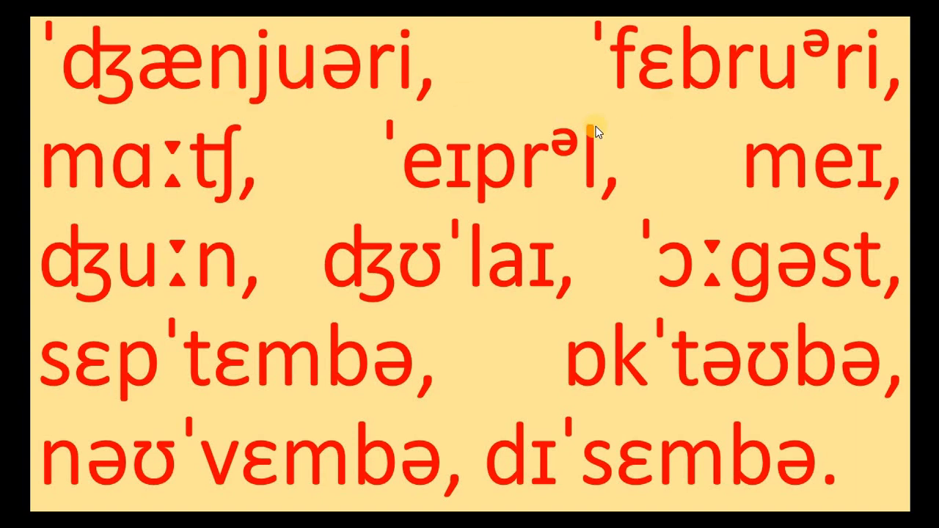
mouse_move(473, 205)
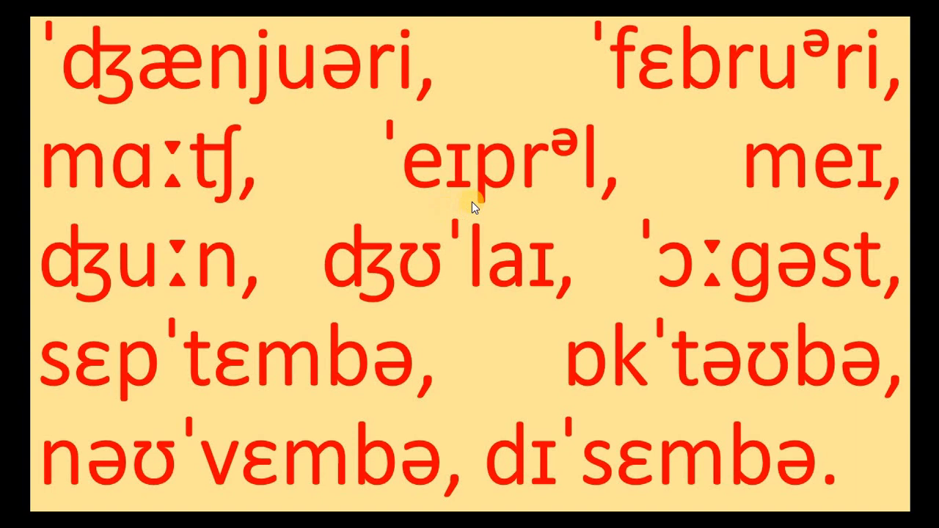
mouse_move(408, 290)
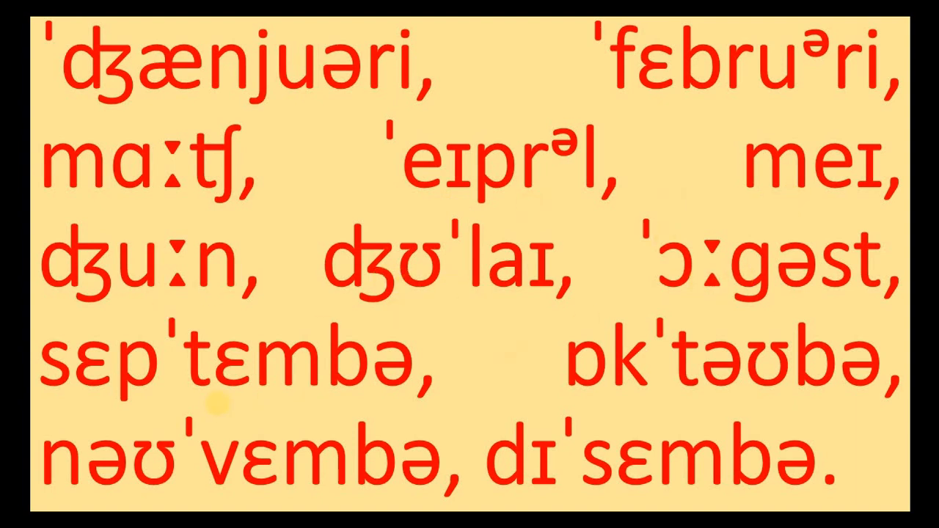
mouse_move(244, 501)
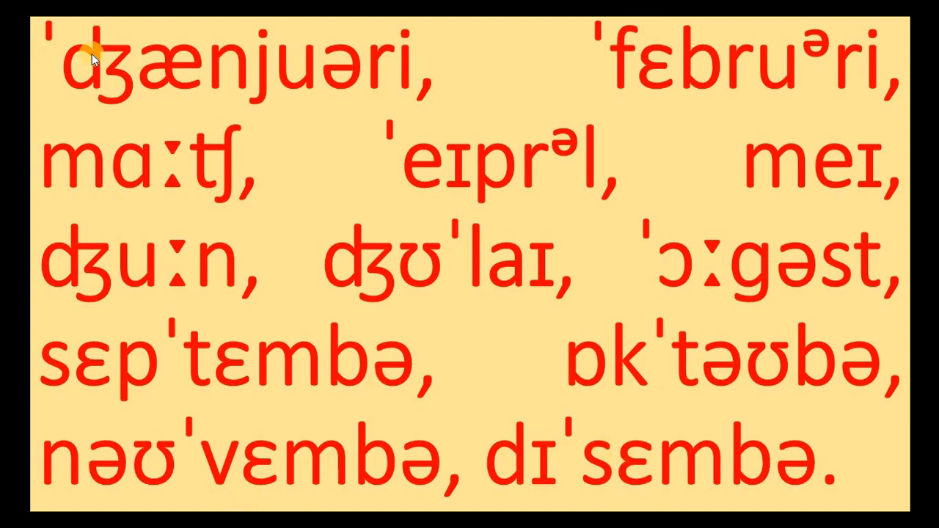
mouse_move(789, 52)
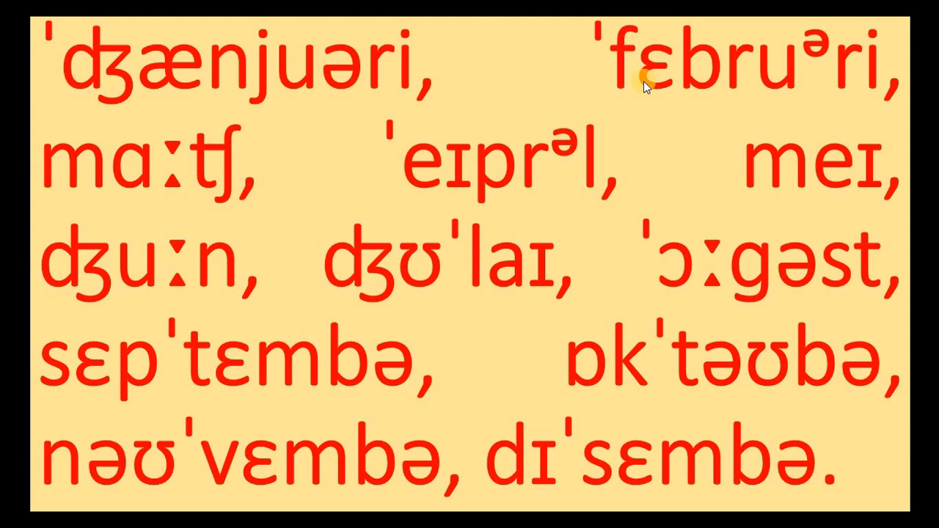
mouse_move(587, 154)
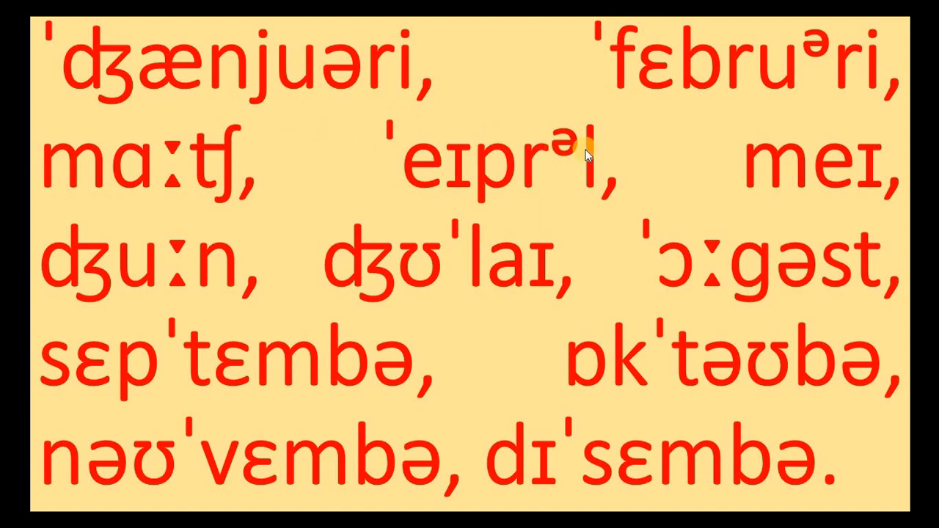
mouse_move(249, 275)
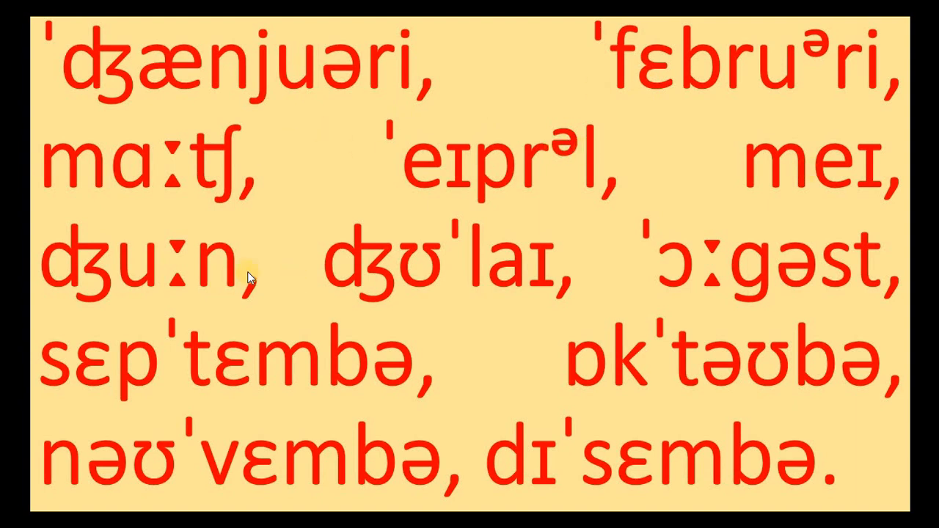
mouse_move(176, 281)
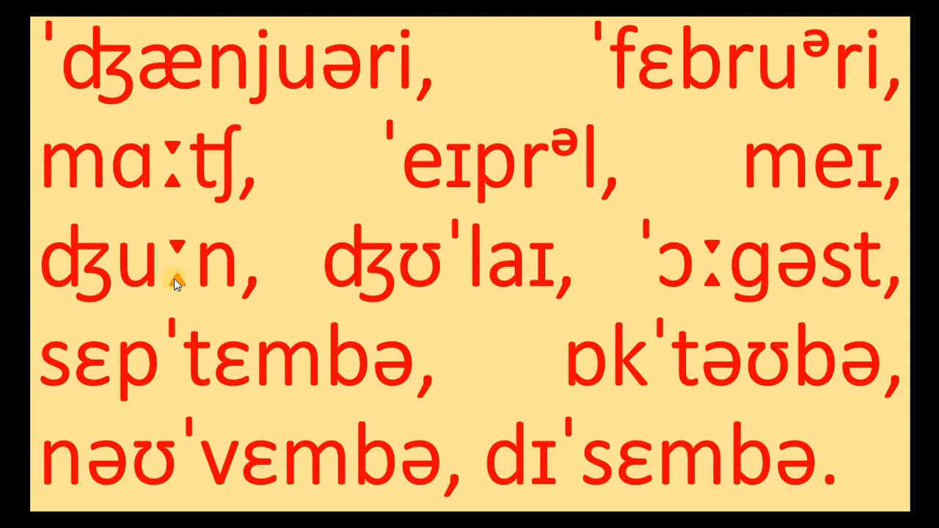
mouse_move(455, 246)
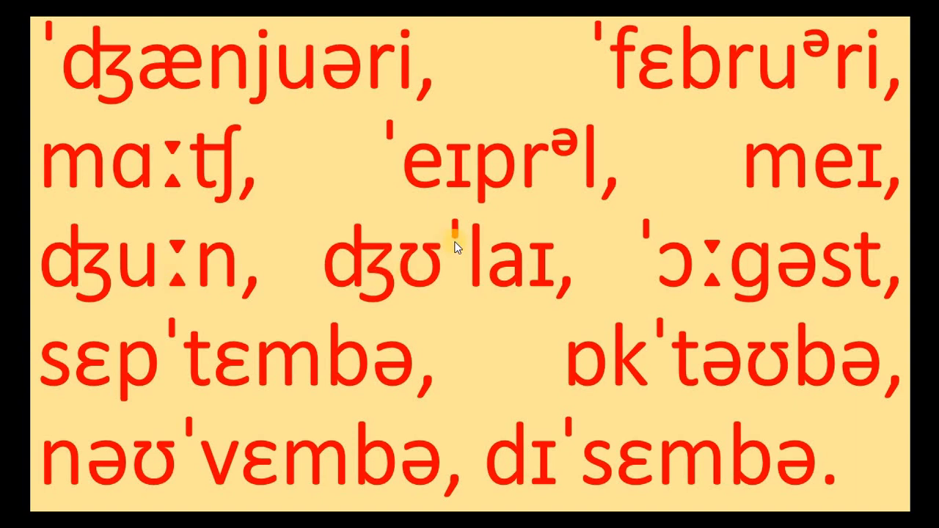
mouse_move(663, 249)
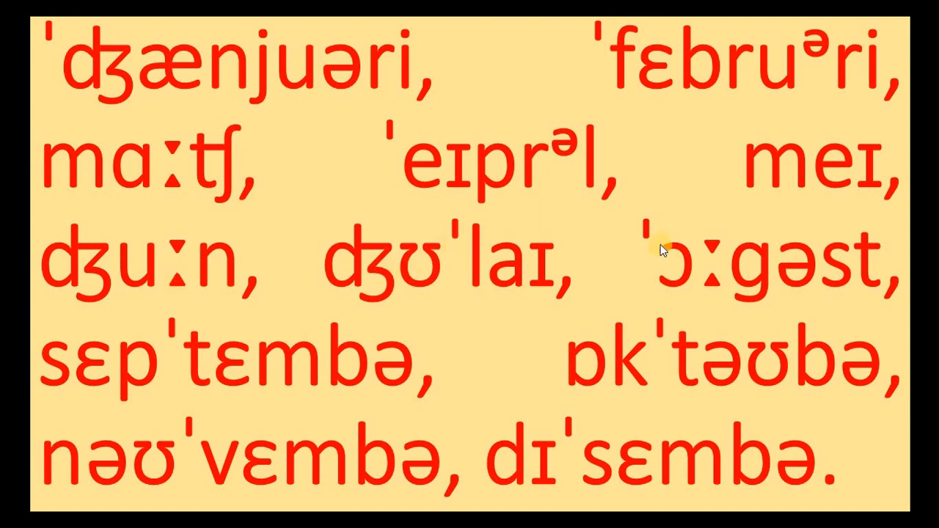
mouse_move(651, 252)
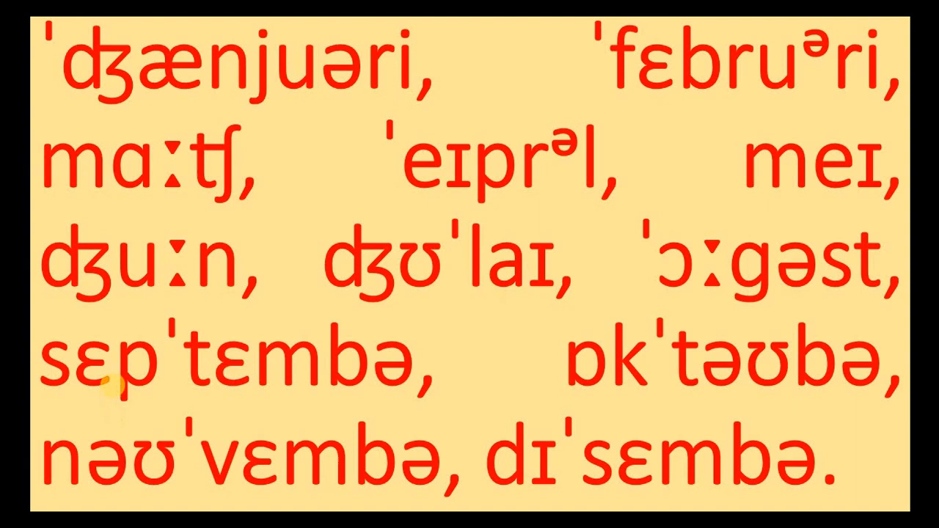
mouse_move(173, 352)
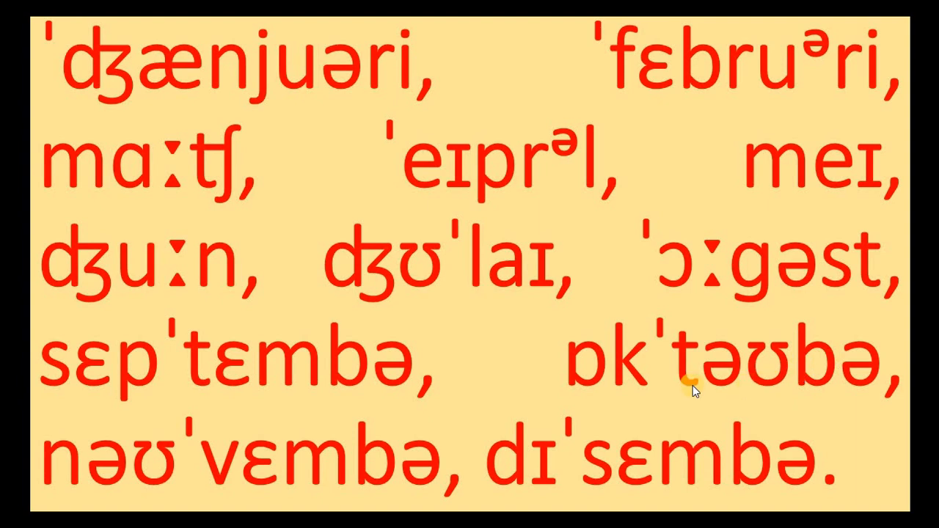
mouse_move(601, 457)
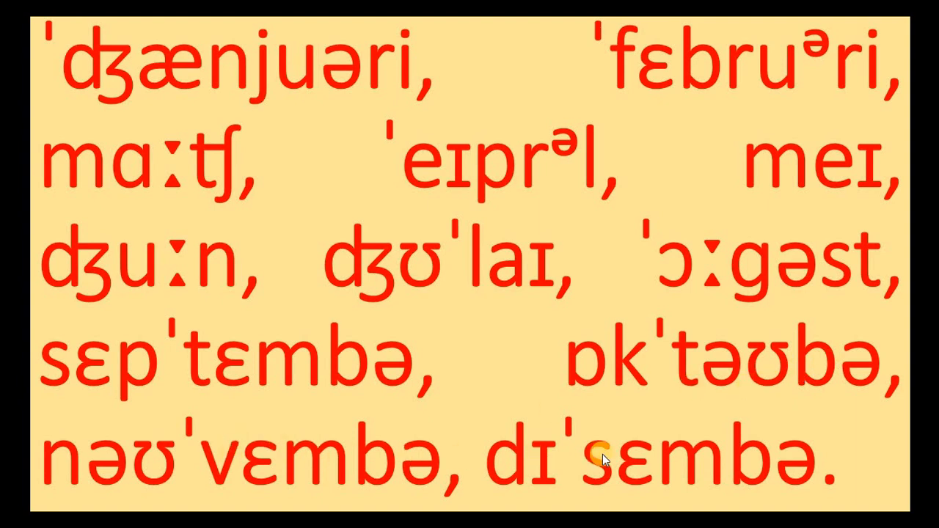
mouse_move(717, 106)
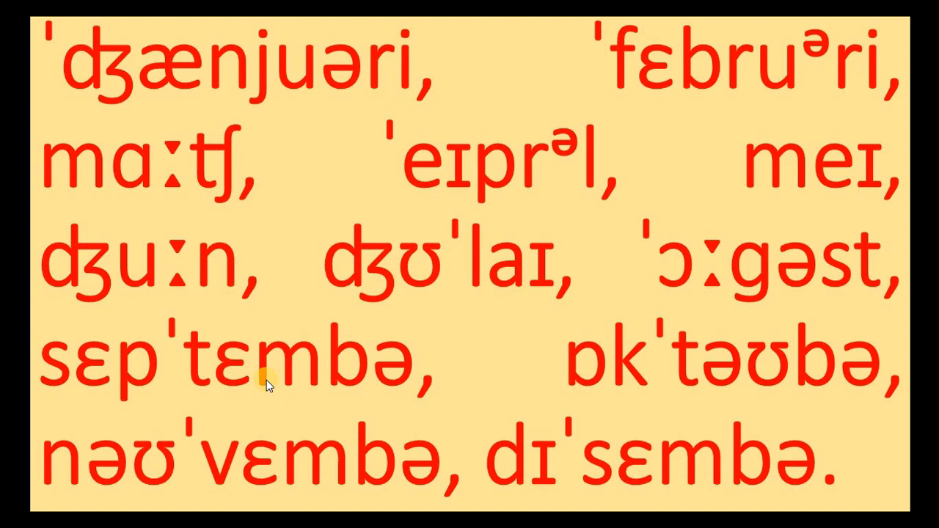
mouse_move(437, 446)
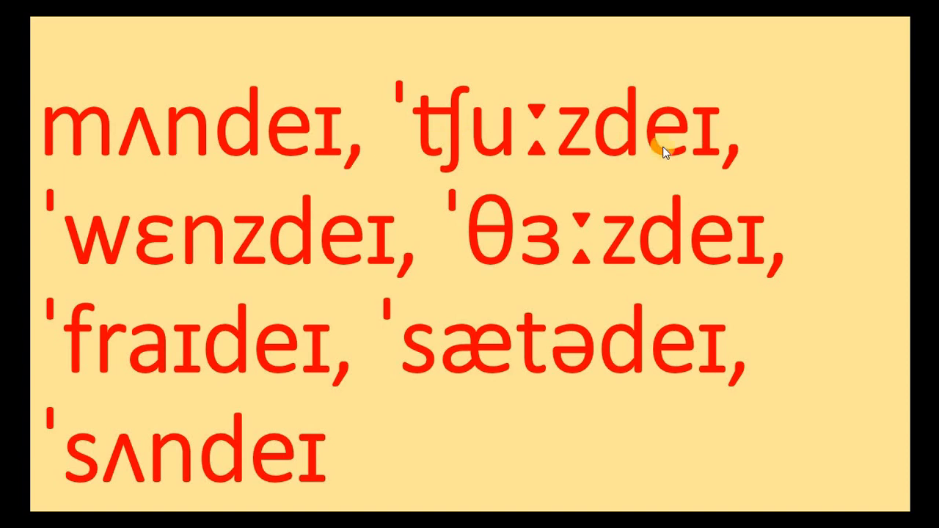
mouse_move(628, 257)
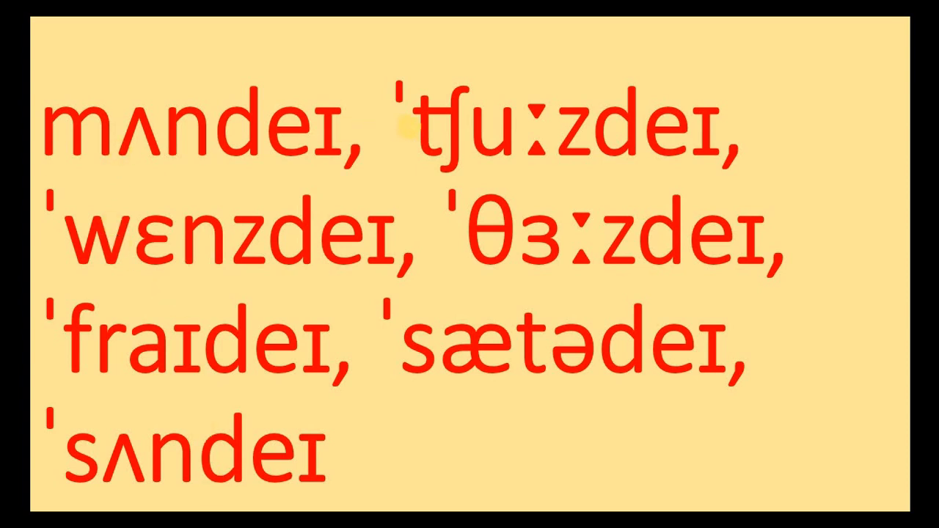
mouse_move(418, 144)
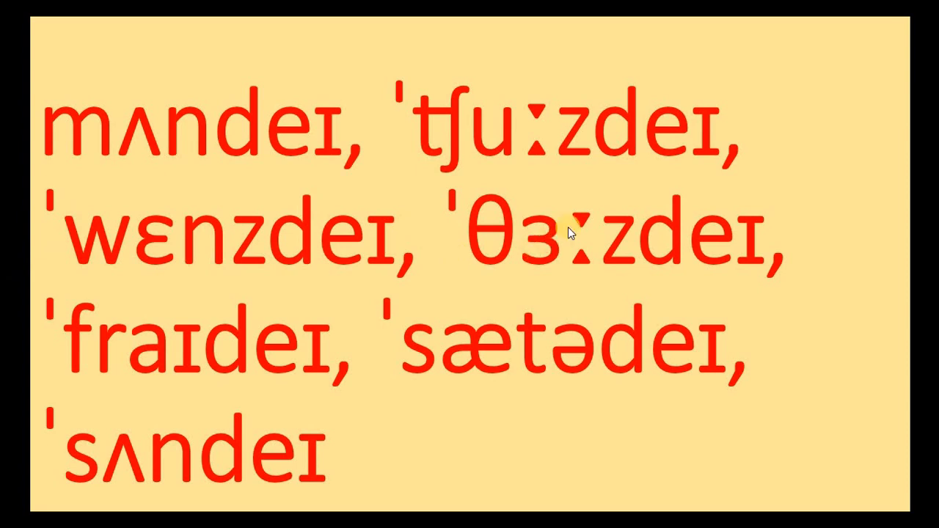
mouse_move(466, 311)
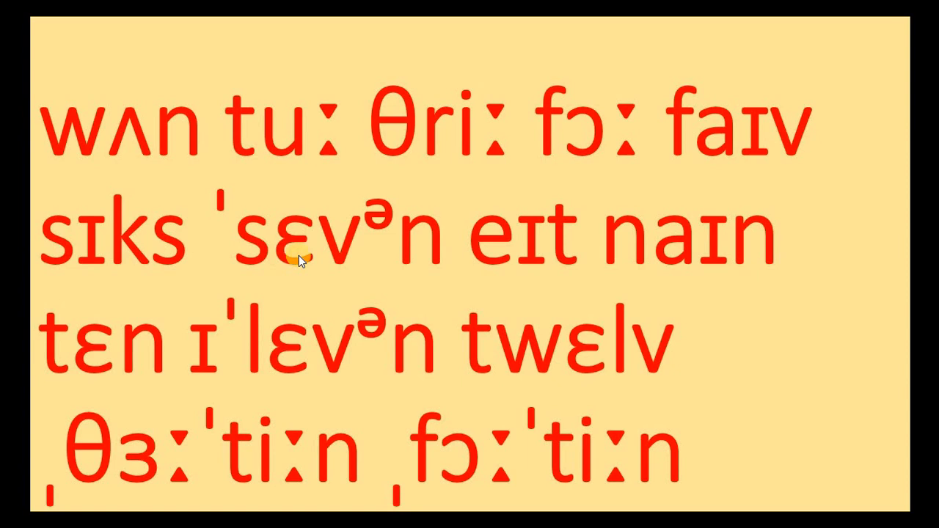
mouse_move(271, 349)
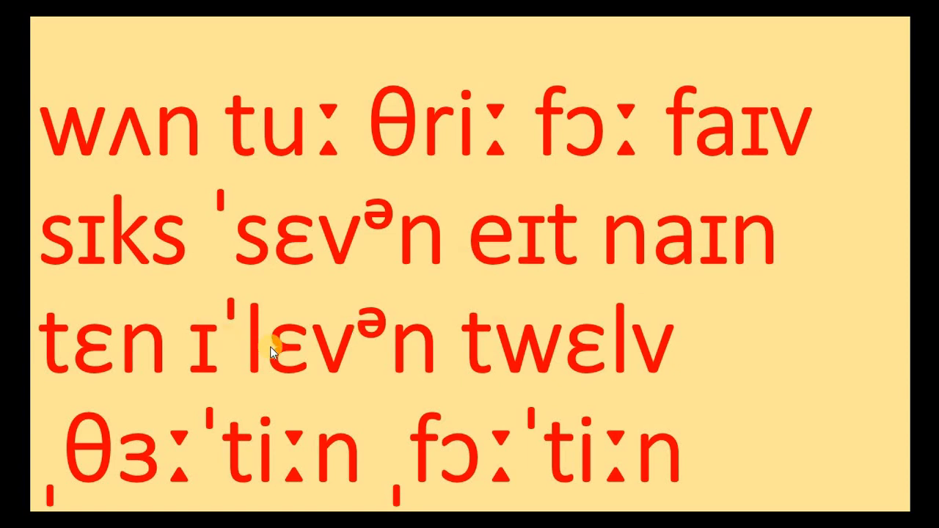
mouse_move(282, 460)
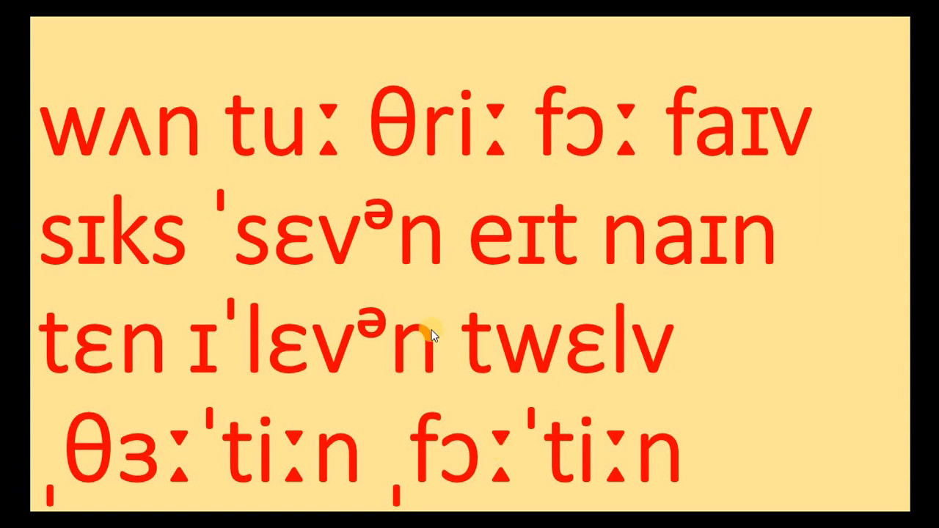
mouse_move(110, 159)
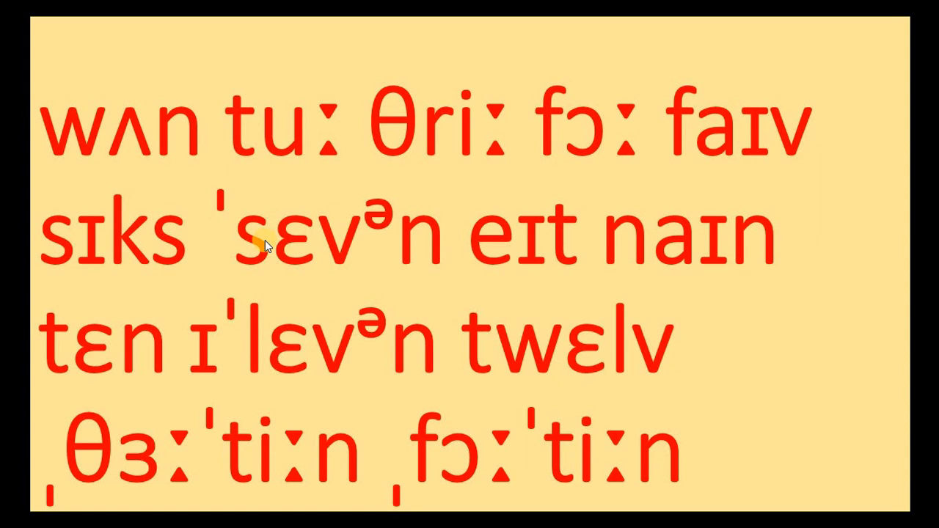
mouse_move(208, 223)
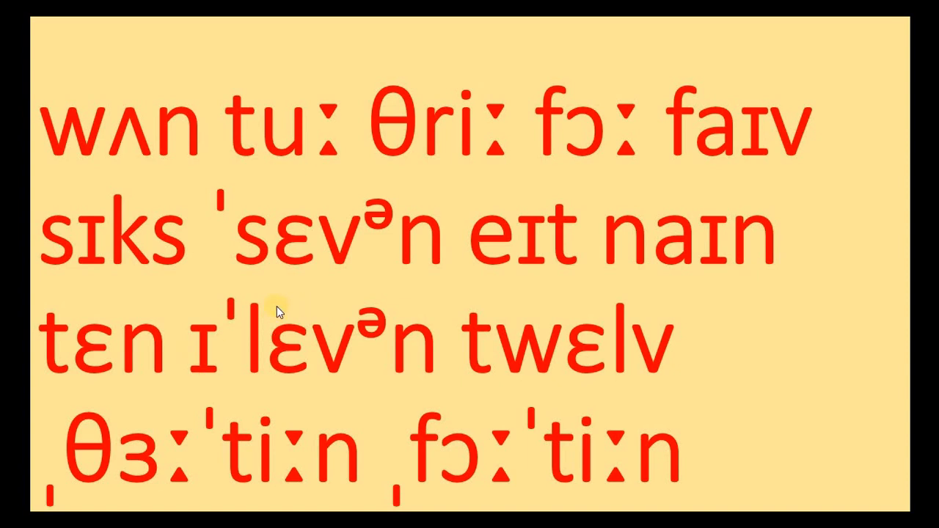
mouse_move(437, 326)
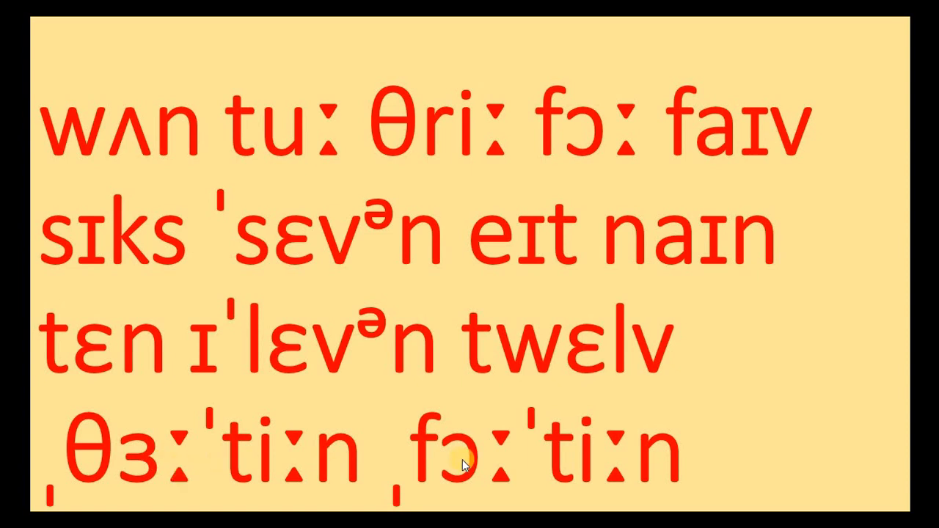
mouse_move(490, 465)
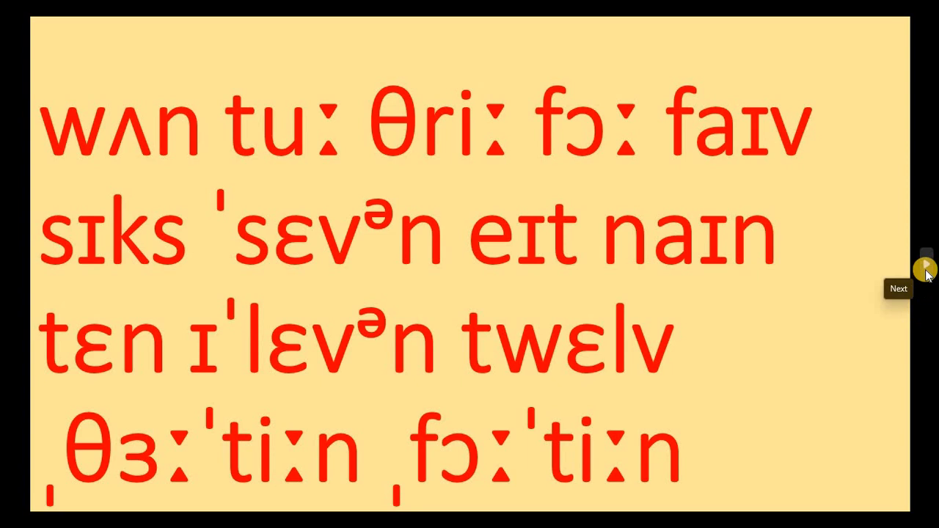
- Advance the slideshow from the cardinal numbers slide to the ordinals (first to twelfth) IPA slide
left_click(926, 267)
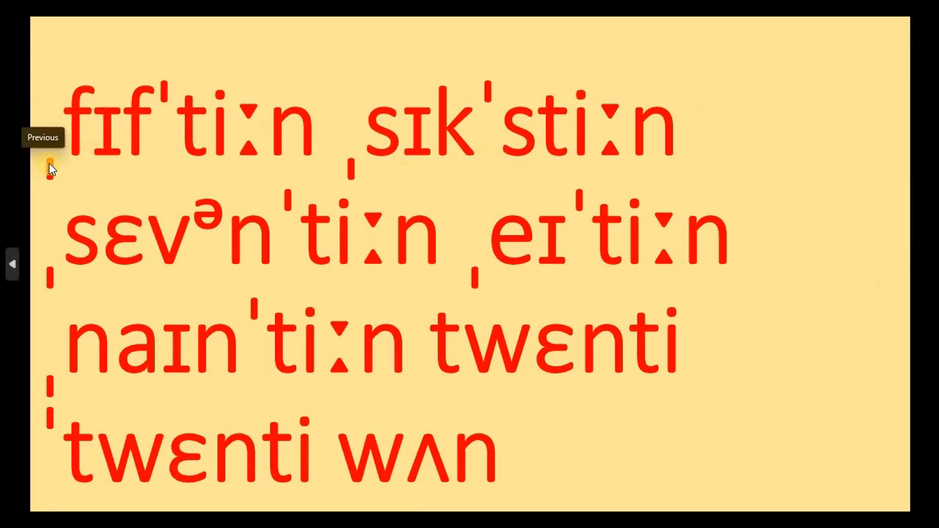
mouse_move(490, 91)
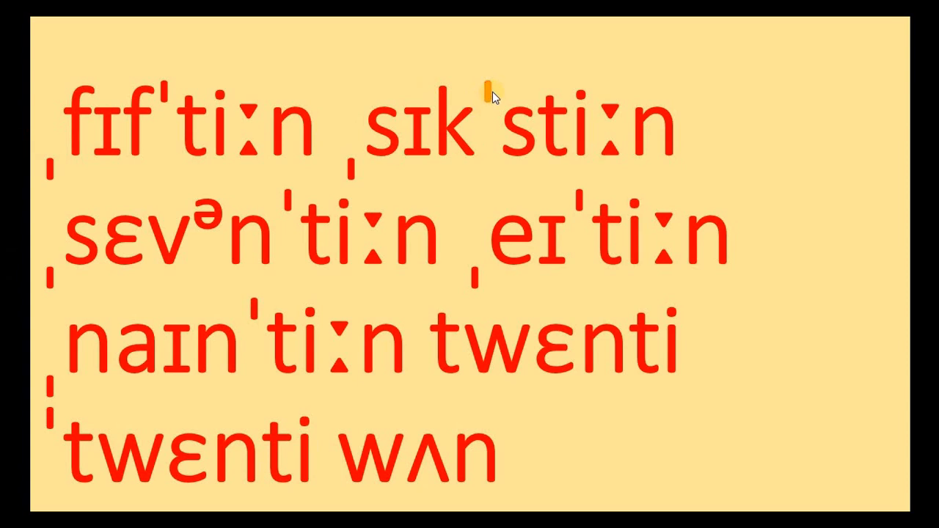
mouse_move(53, 176)
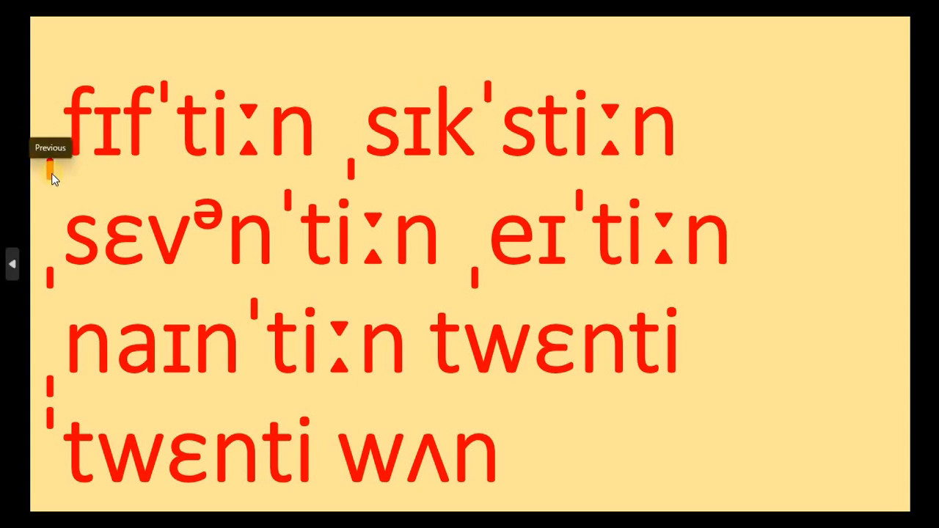
mouse_move(487, 103)
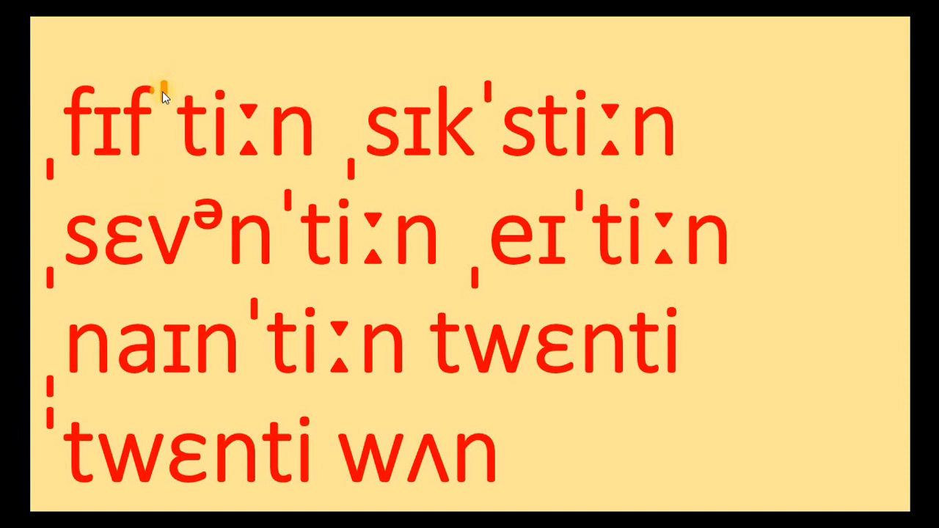
mouse_move(252, 135)
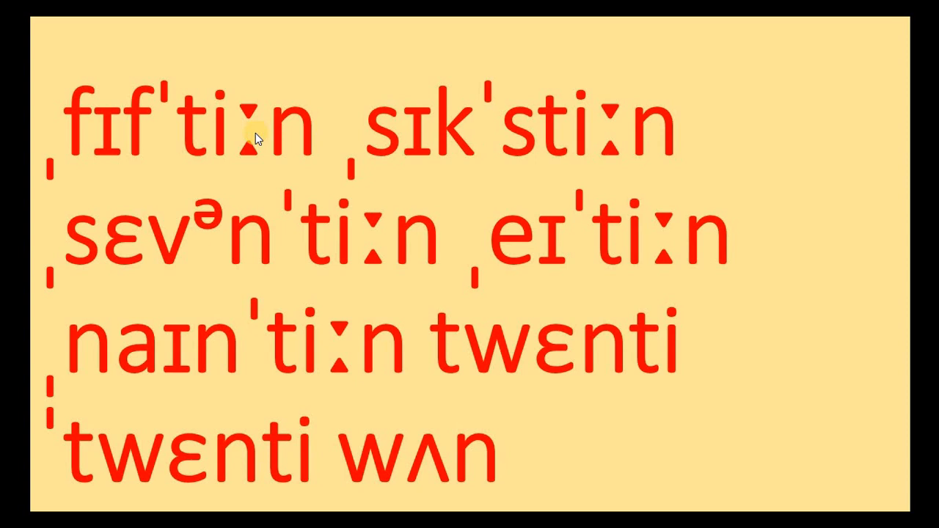
mouse_move(530, 130)
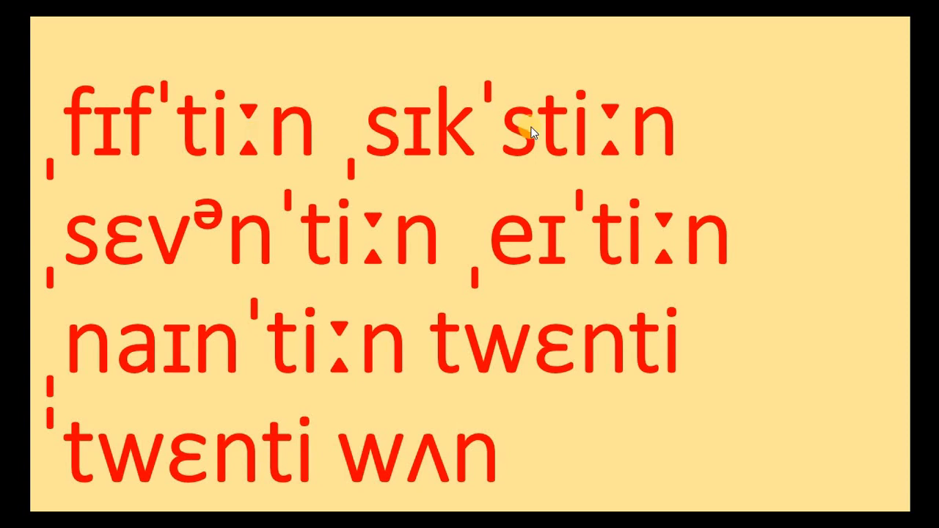
mouse_move(491, 110)
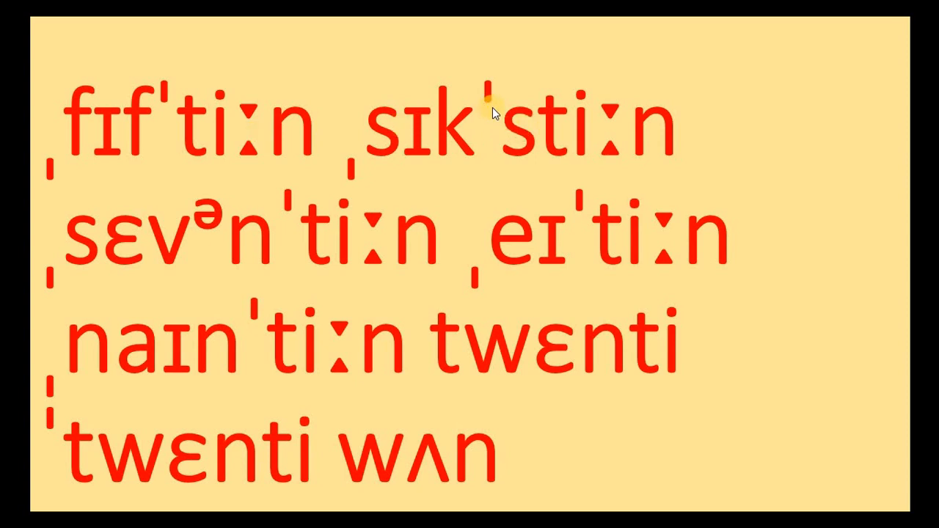
mouse_move(609, 130)
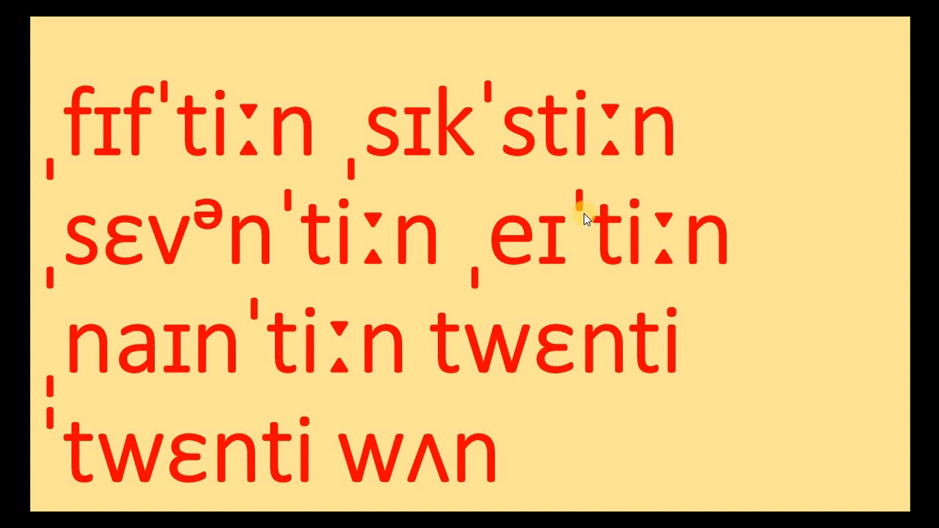
mouse_move(525, 299)
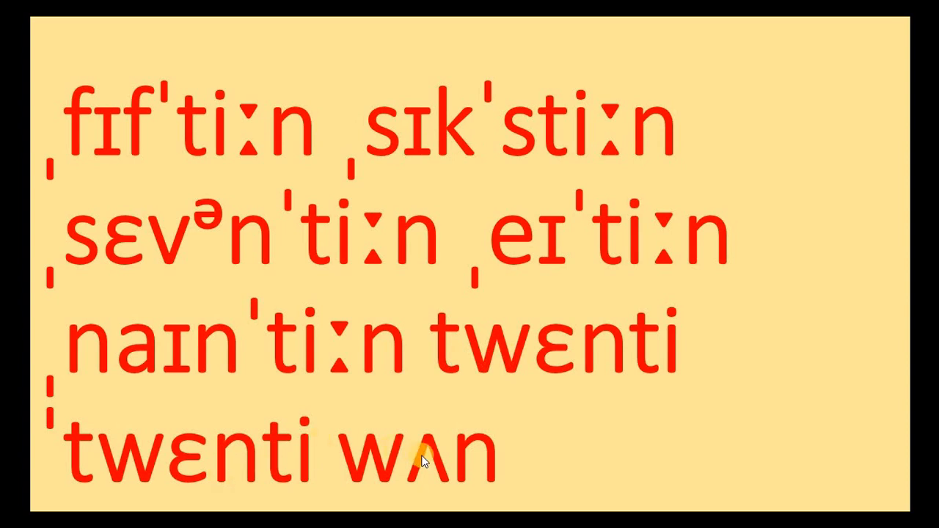
mouse_move(238, 457)
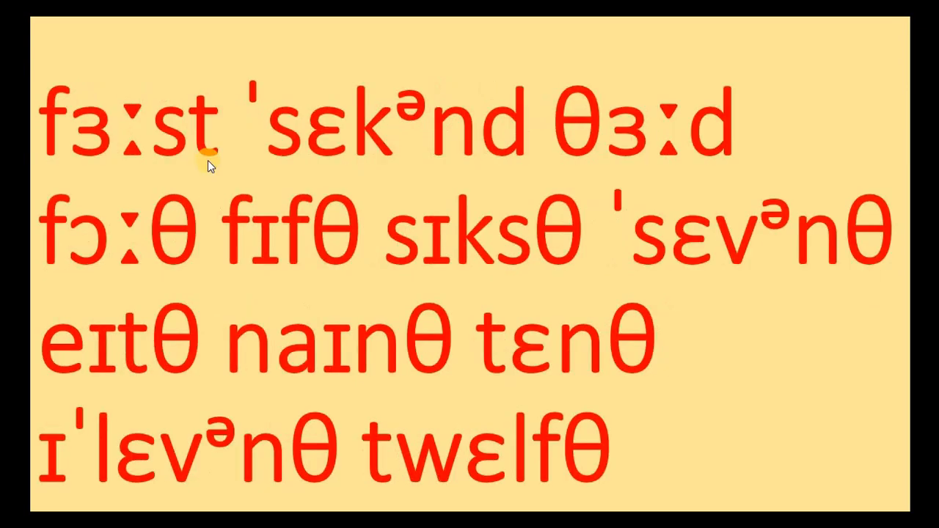
mouse_move(531, 149)
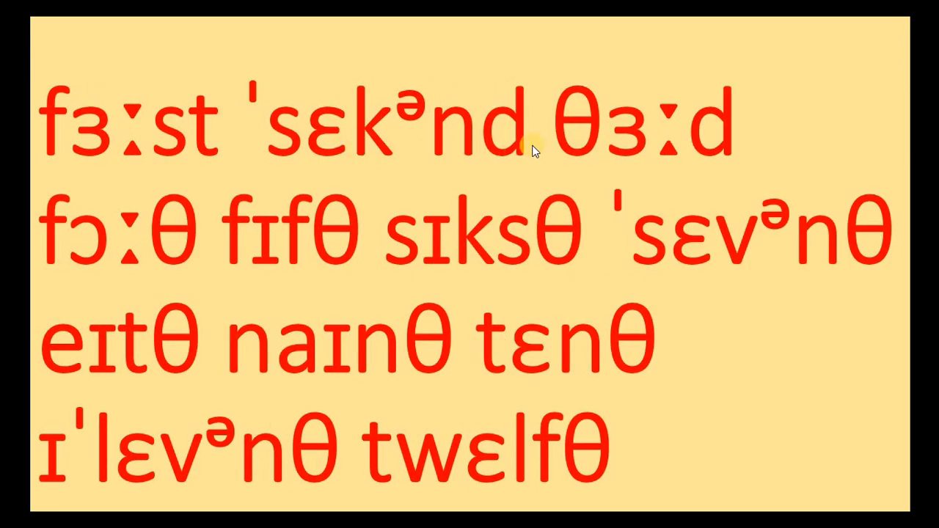
mouse_move(160, 240)
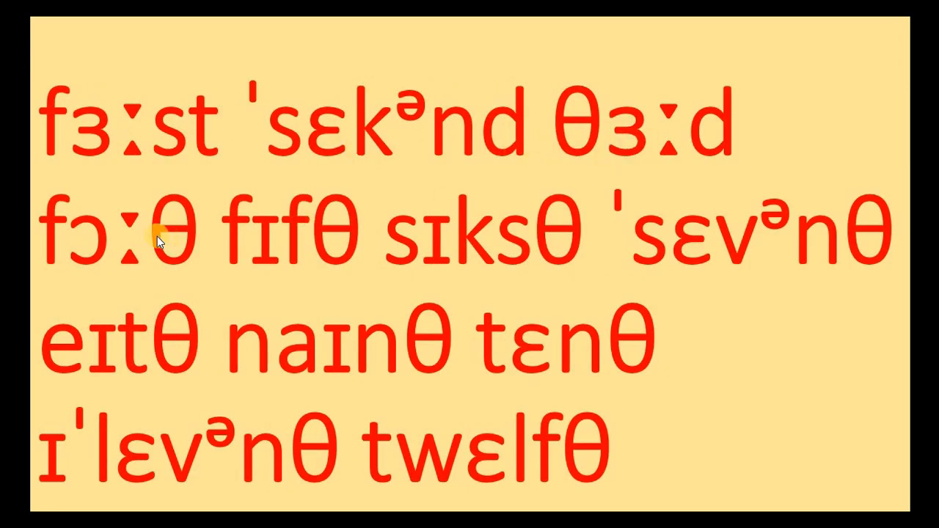
mouse_move(144, 135)
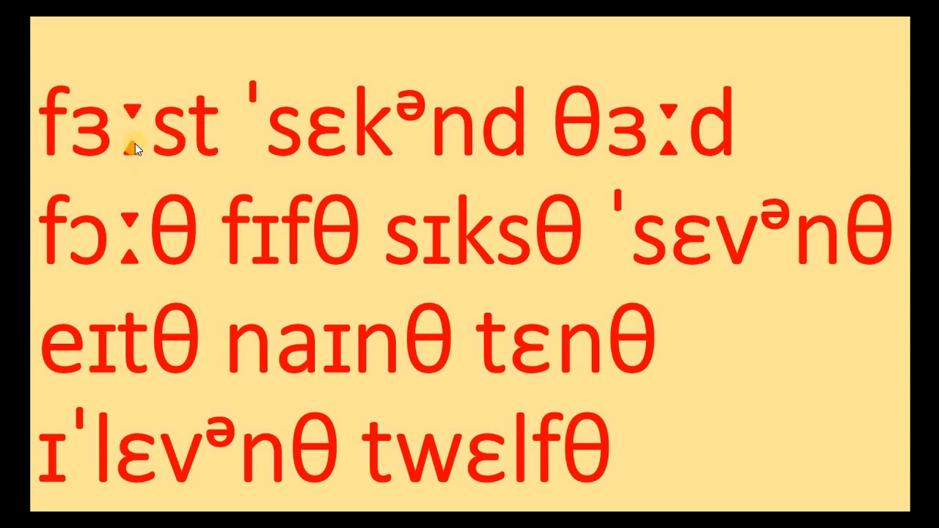
mouse_move(336, 158)
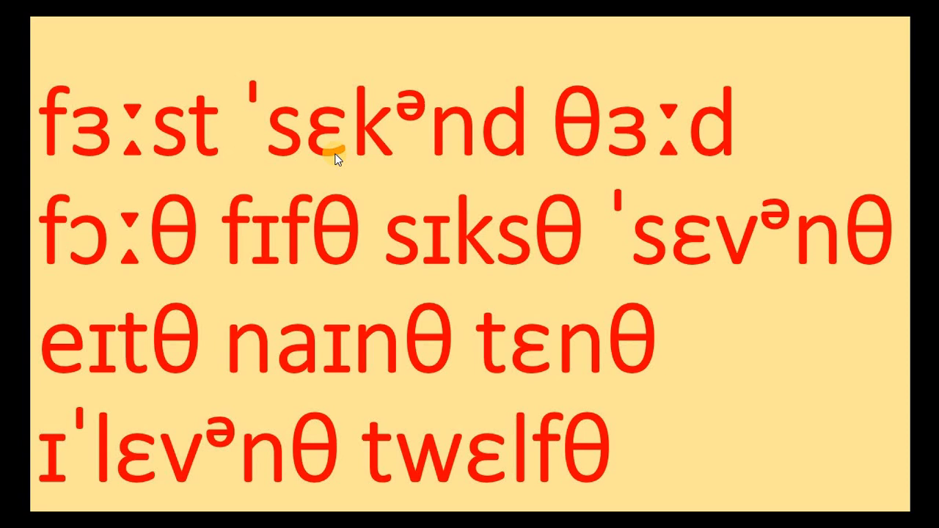
mouse_move(531, 106)
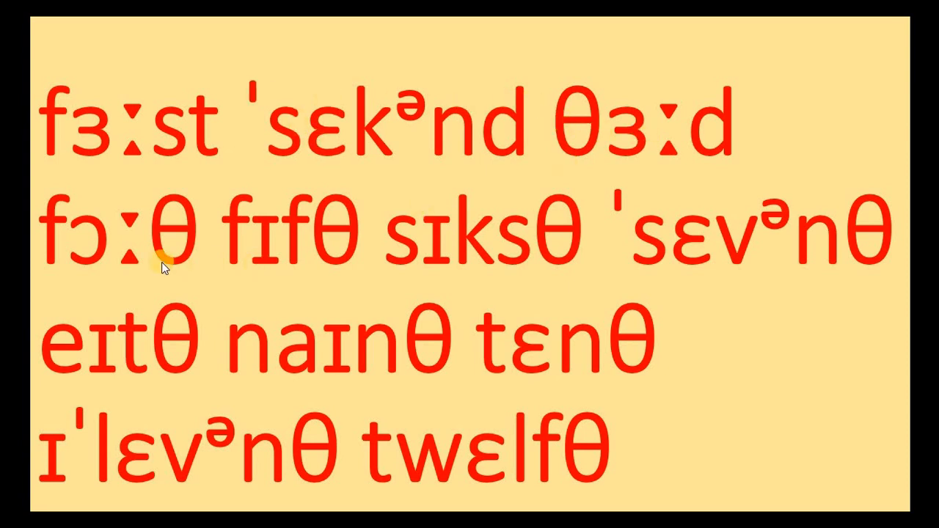
mouse_move(546, 255)
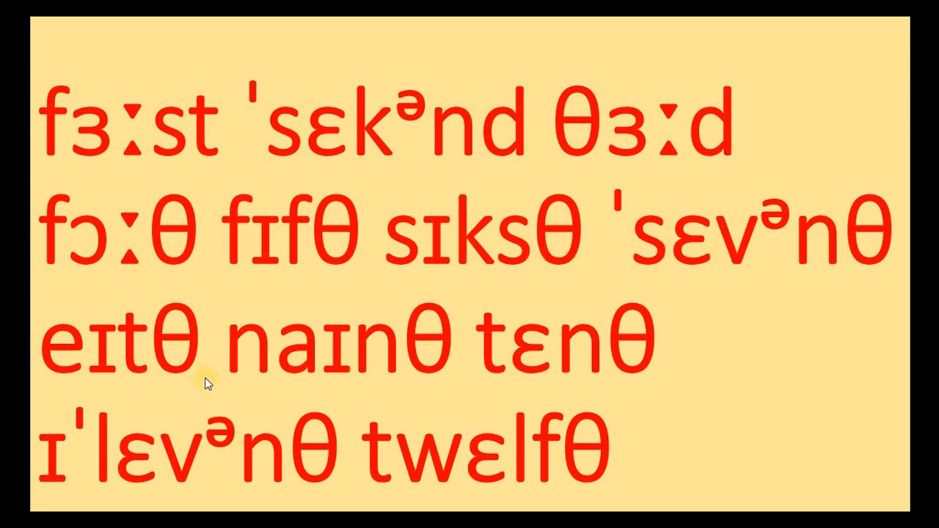
mouse_move(281, 443)
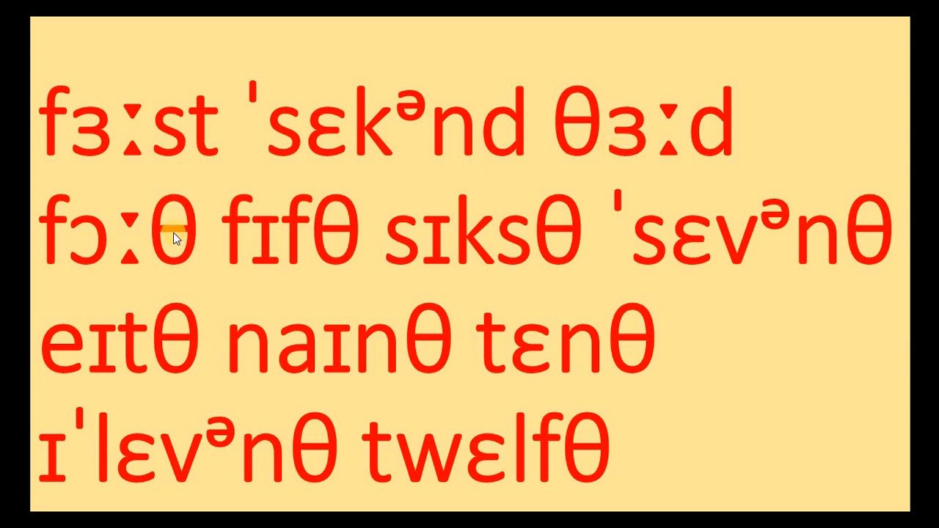
mouse_move(477, 237)
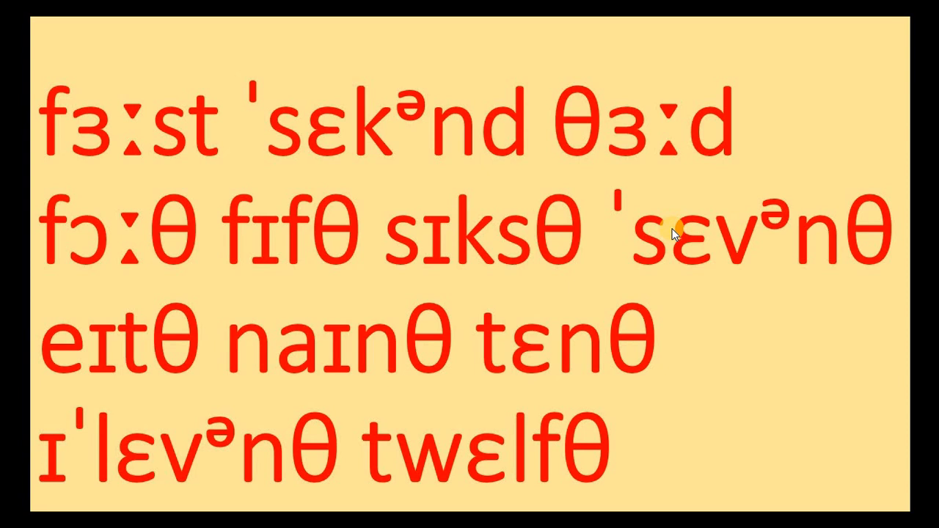
mouse_move(352, 356)
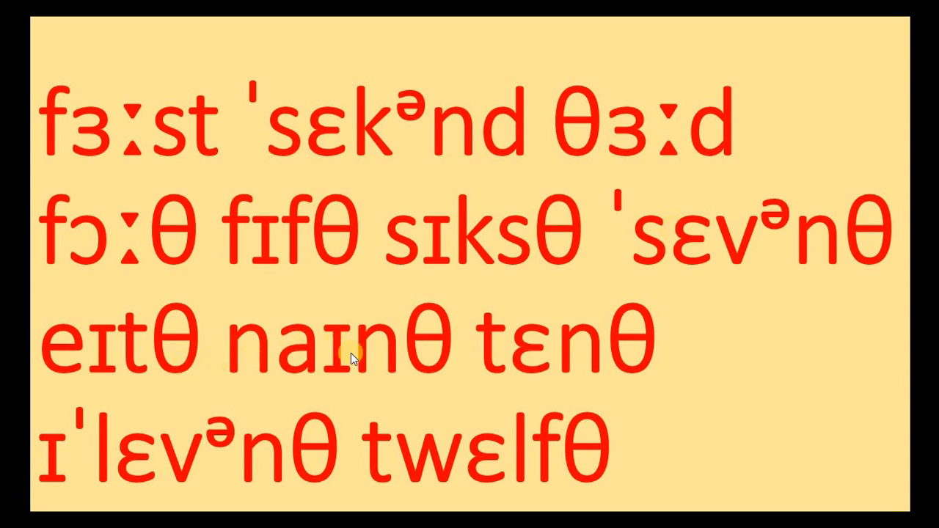
mouse_move(218, 467)
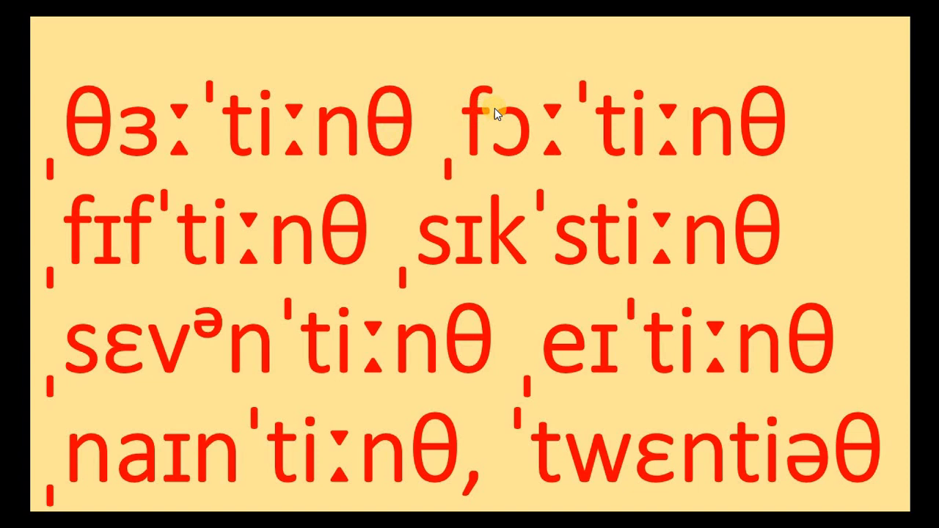
mouse_move(247, 255)
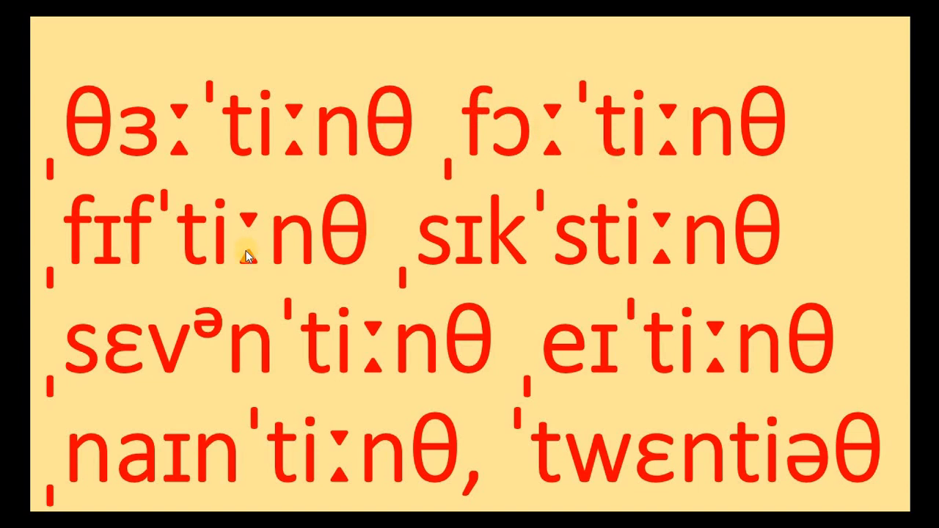
mouse_move(631, 251)
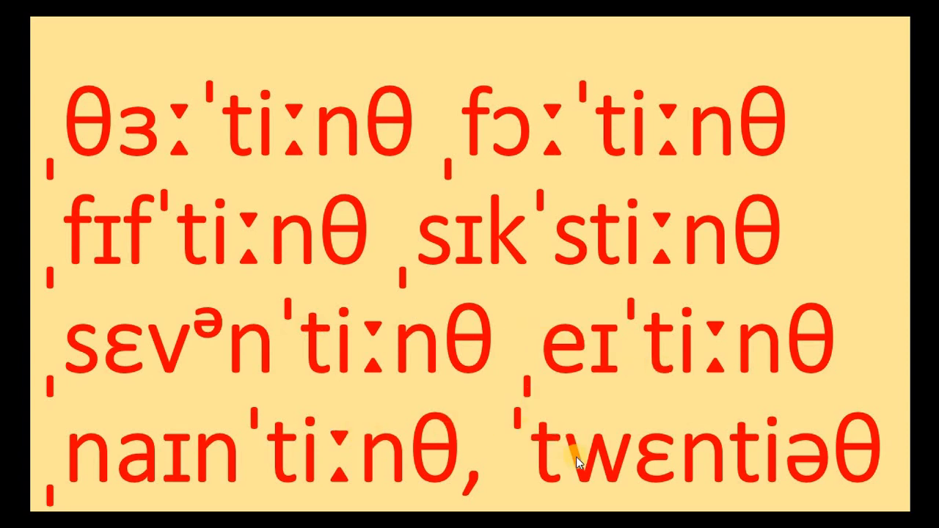
mouse_move(748, 418)
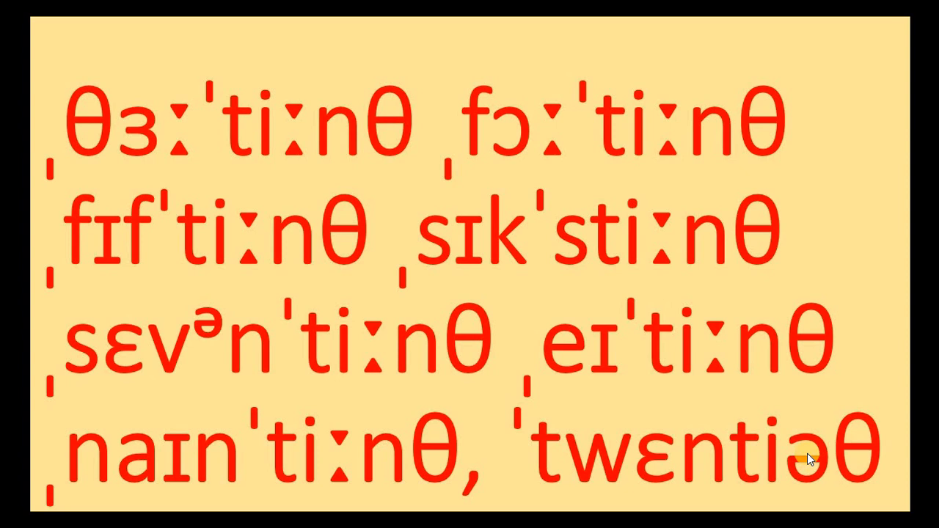
mouse_move(829, 469)
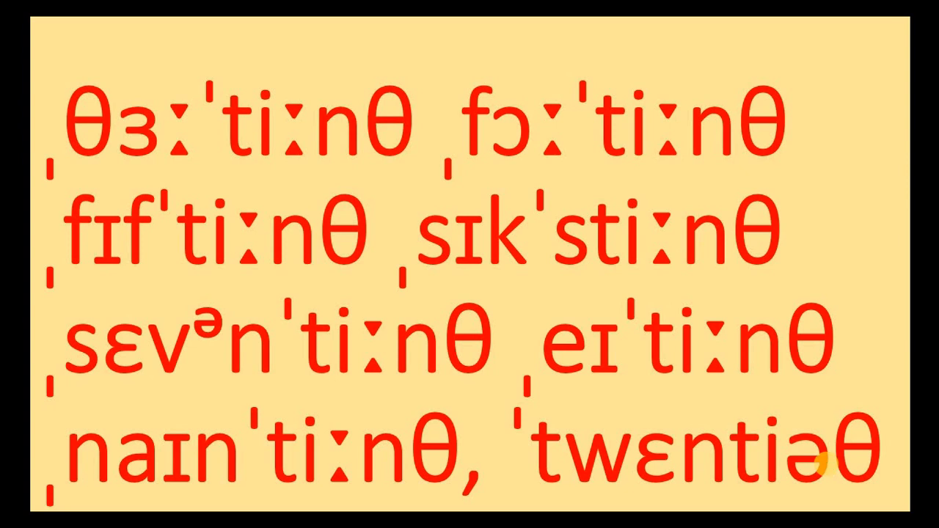
mouse_move(827, 470)
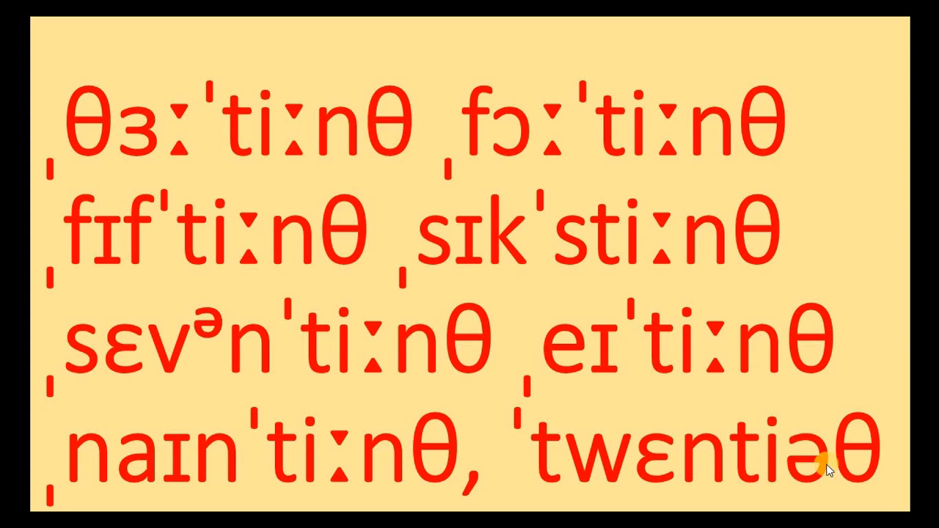
mouse_move(922, 250)
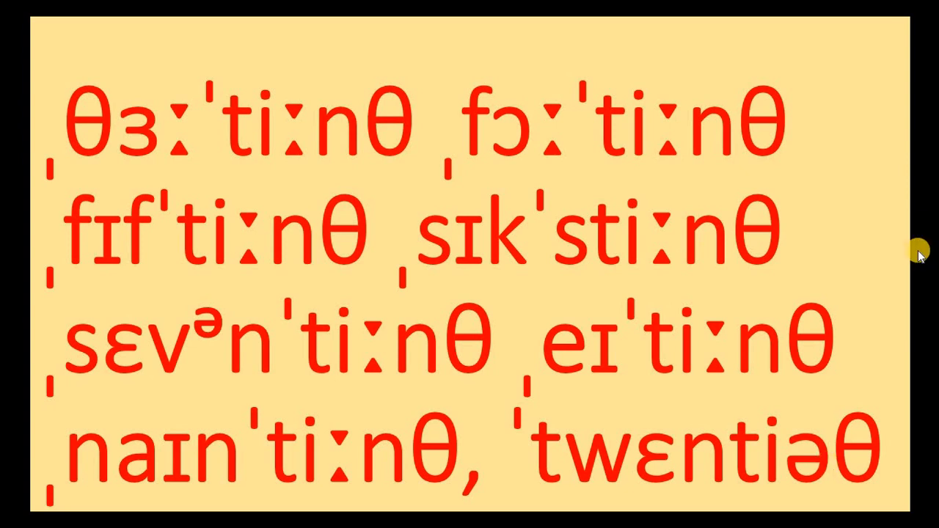